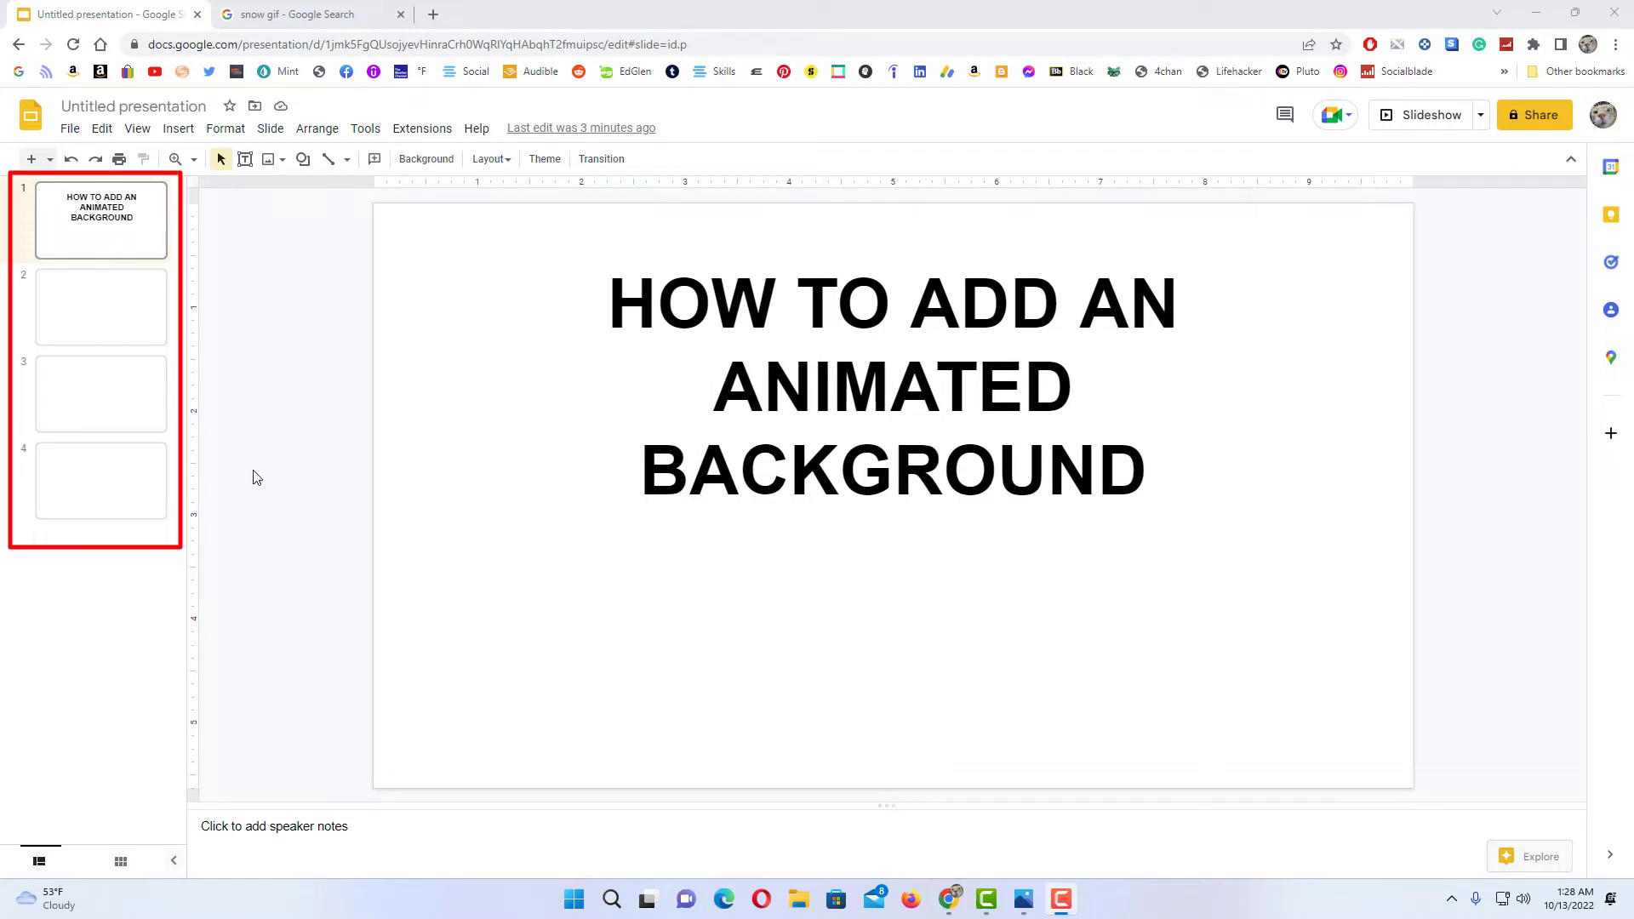
pyautogui.moveTo(245, 484)
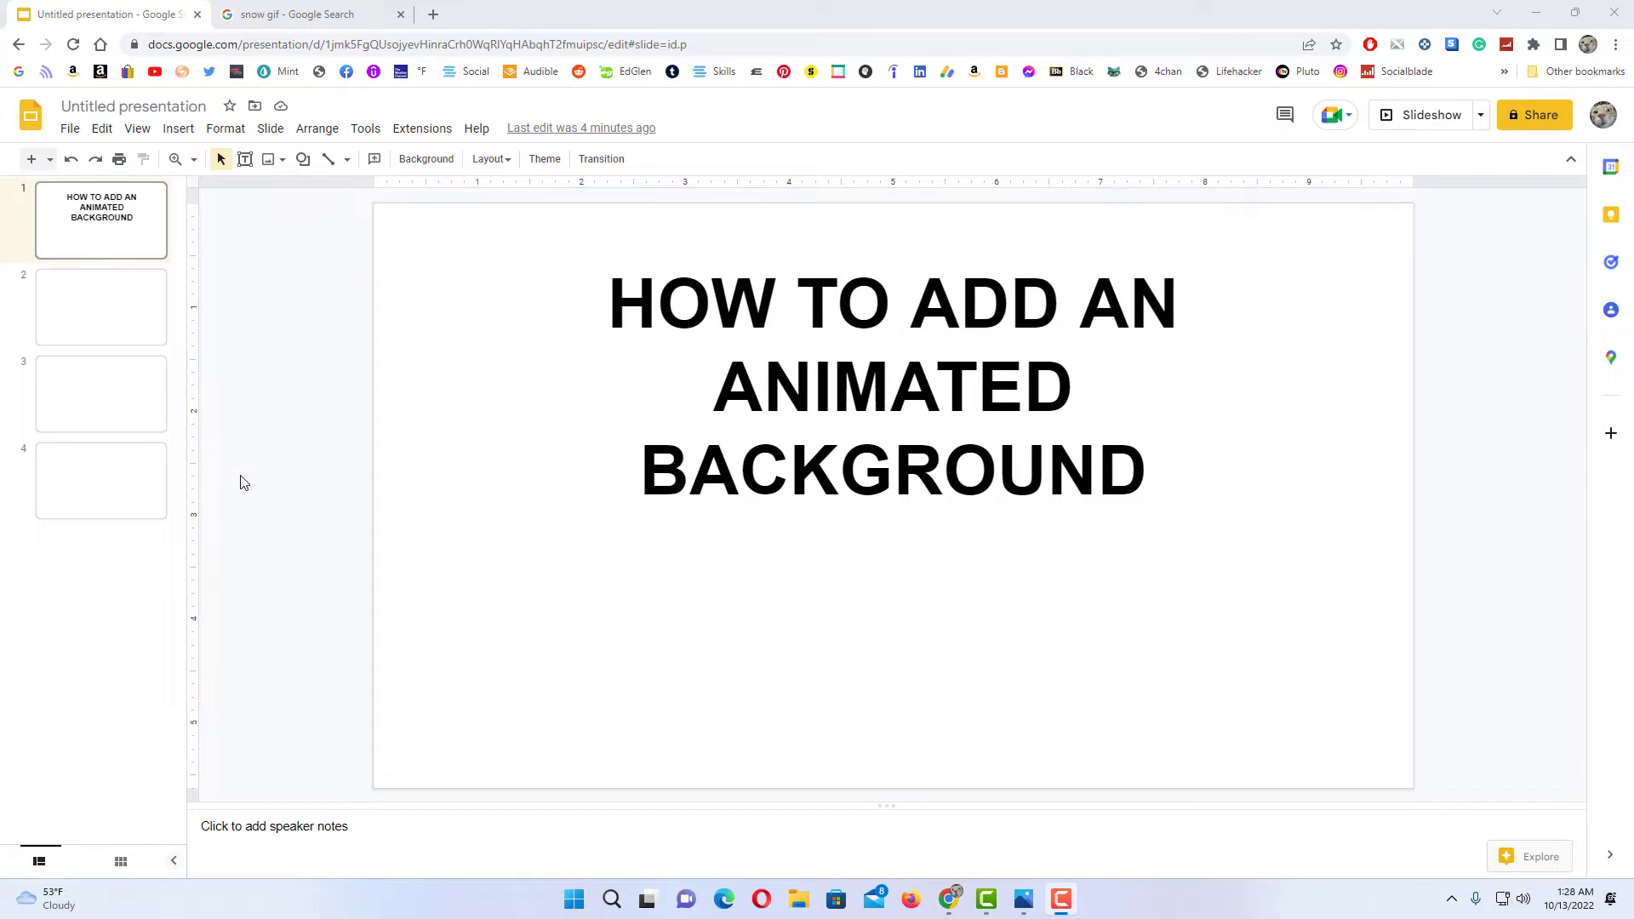
pyautogui.moveTo(209, 443)
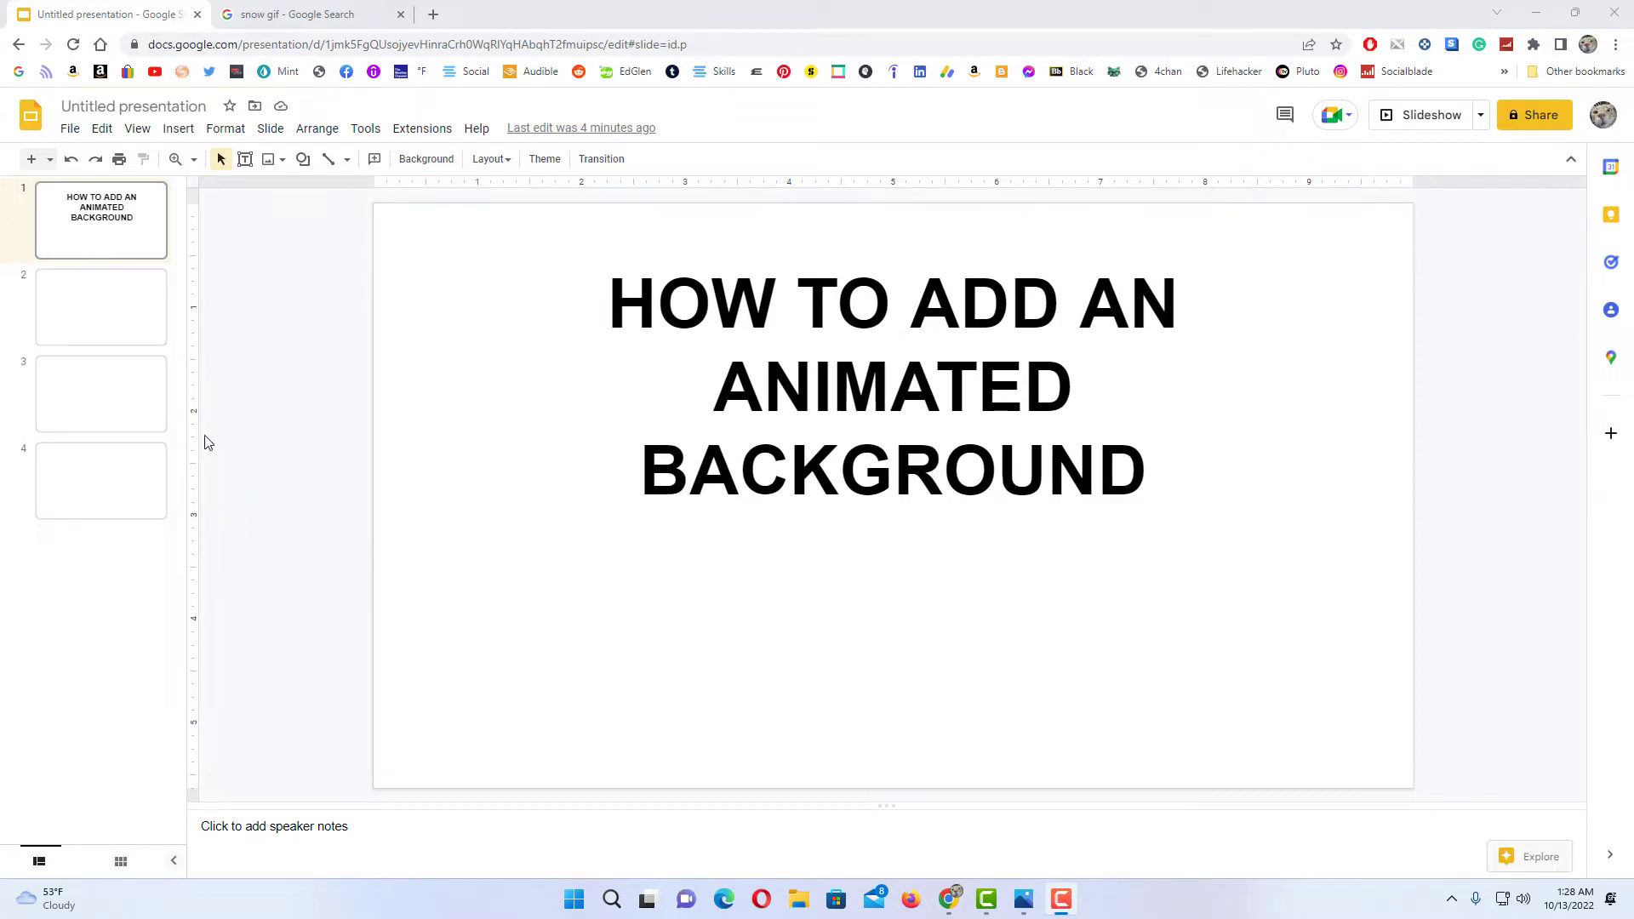
pyautogui.moveTo(249, 351)
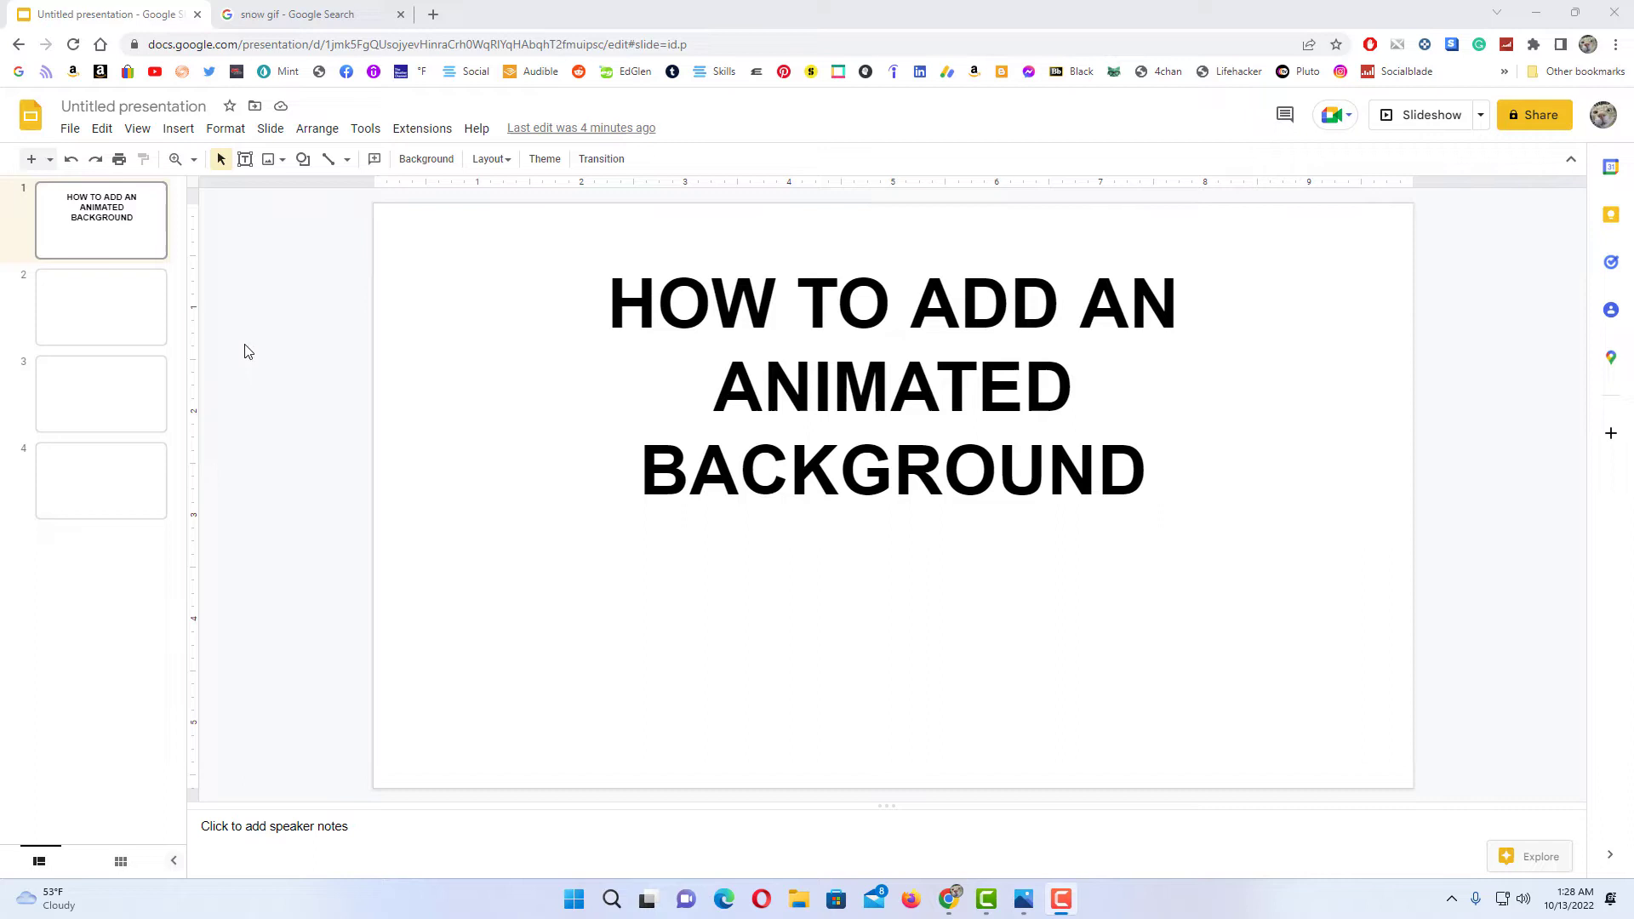
pyautogui.moveTo(187, 347)
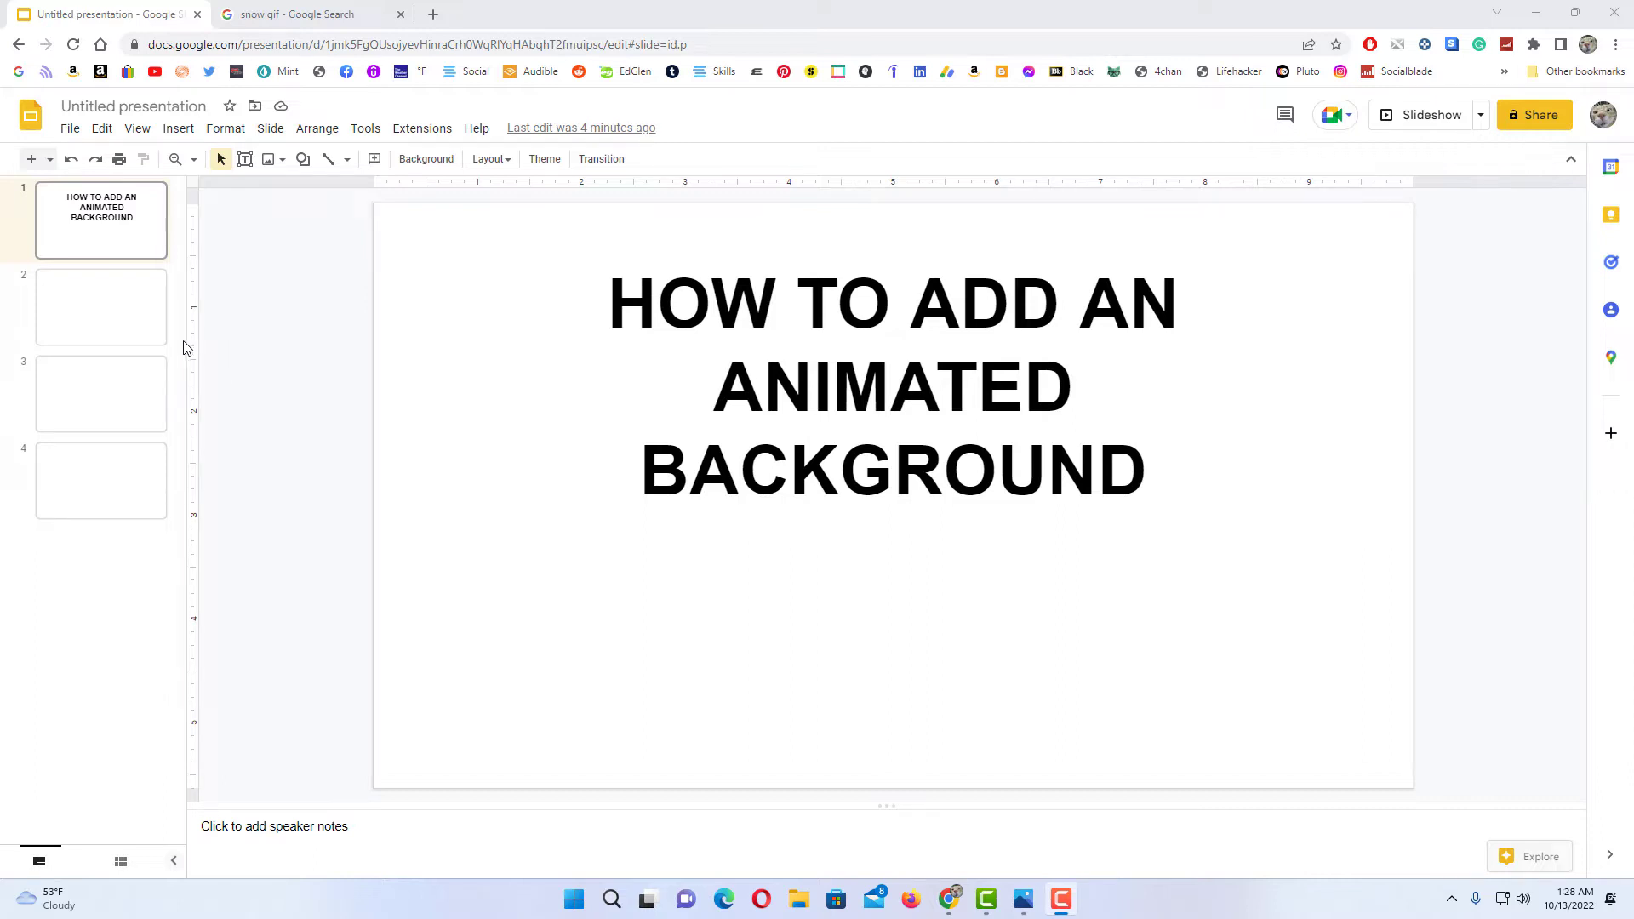
pyautogui.moveTo(177, 347)
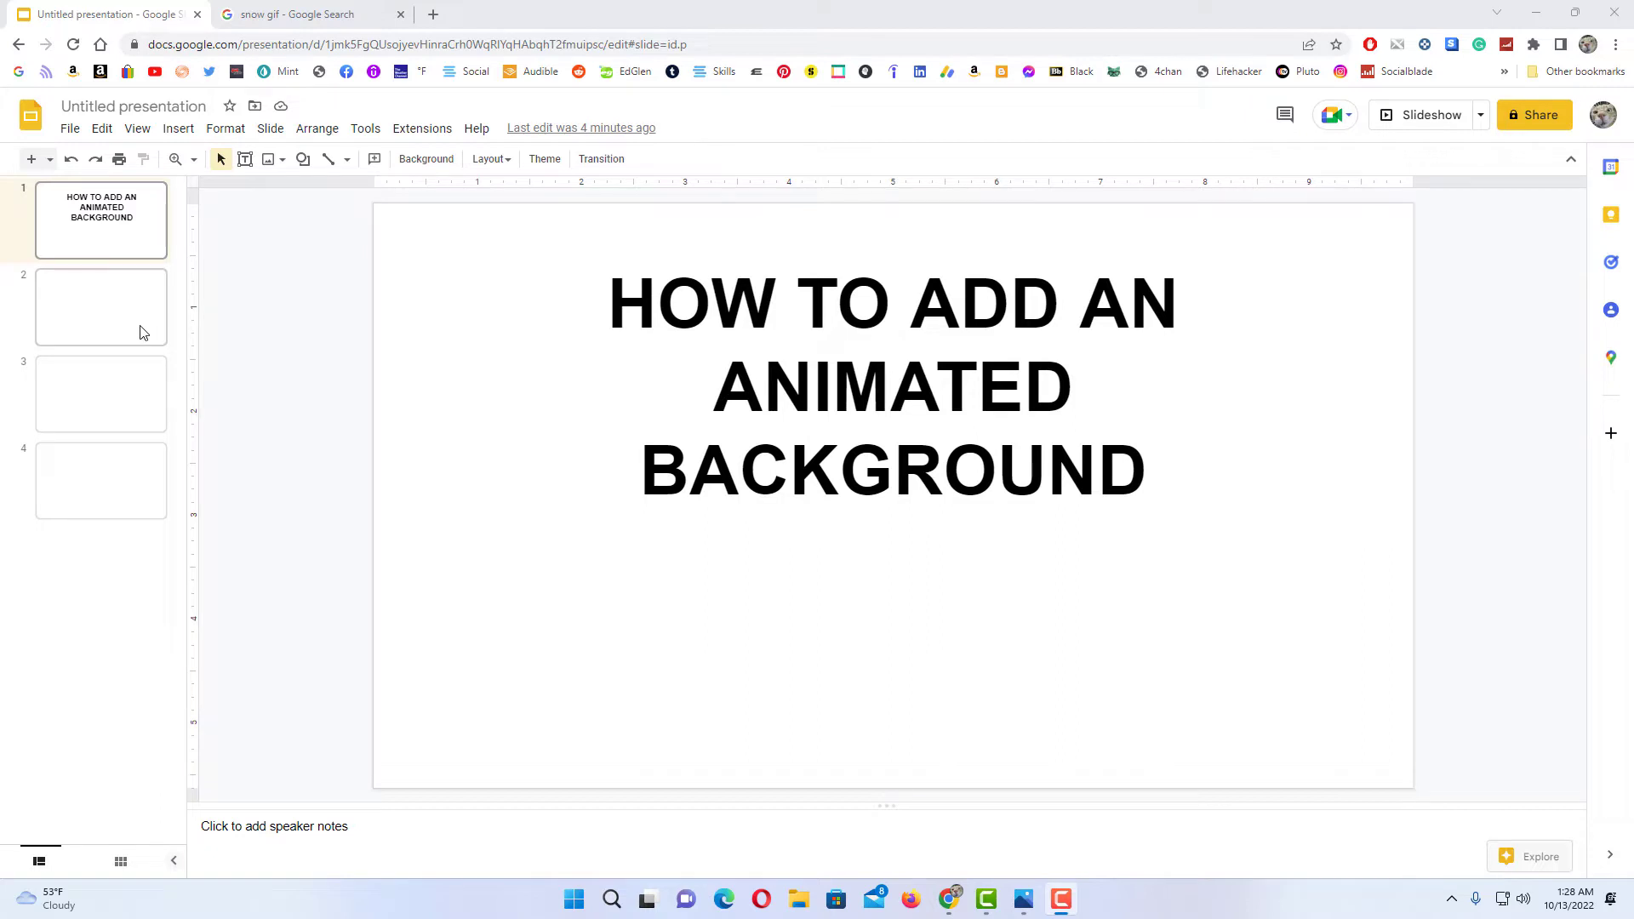
# Step: Back on the title slide, start choosing an image for its background
pyautogui.click(100, 306)
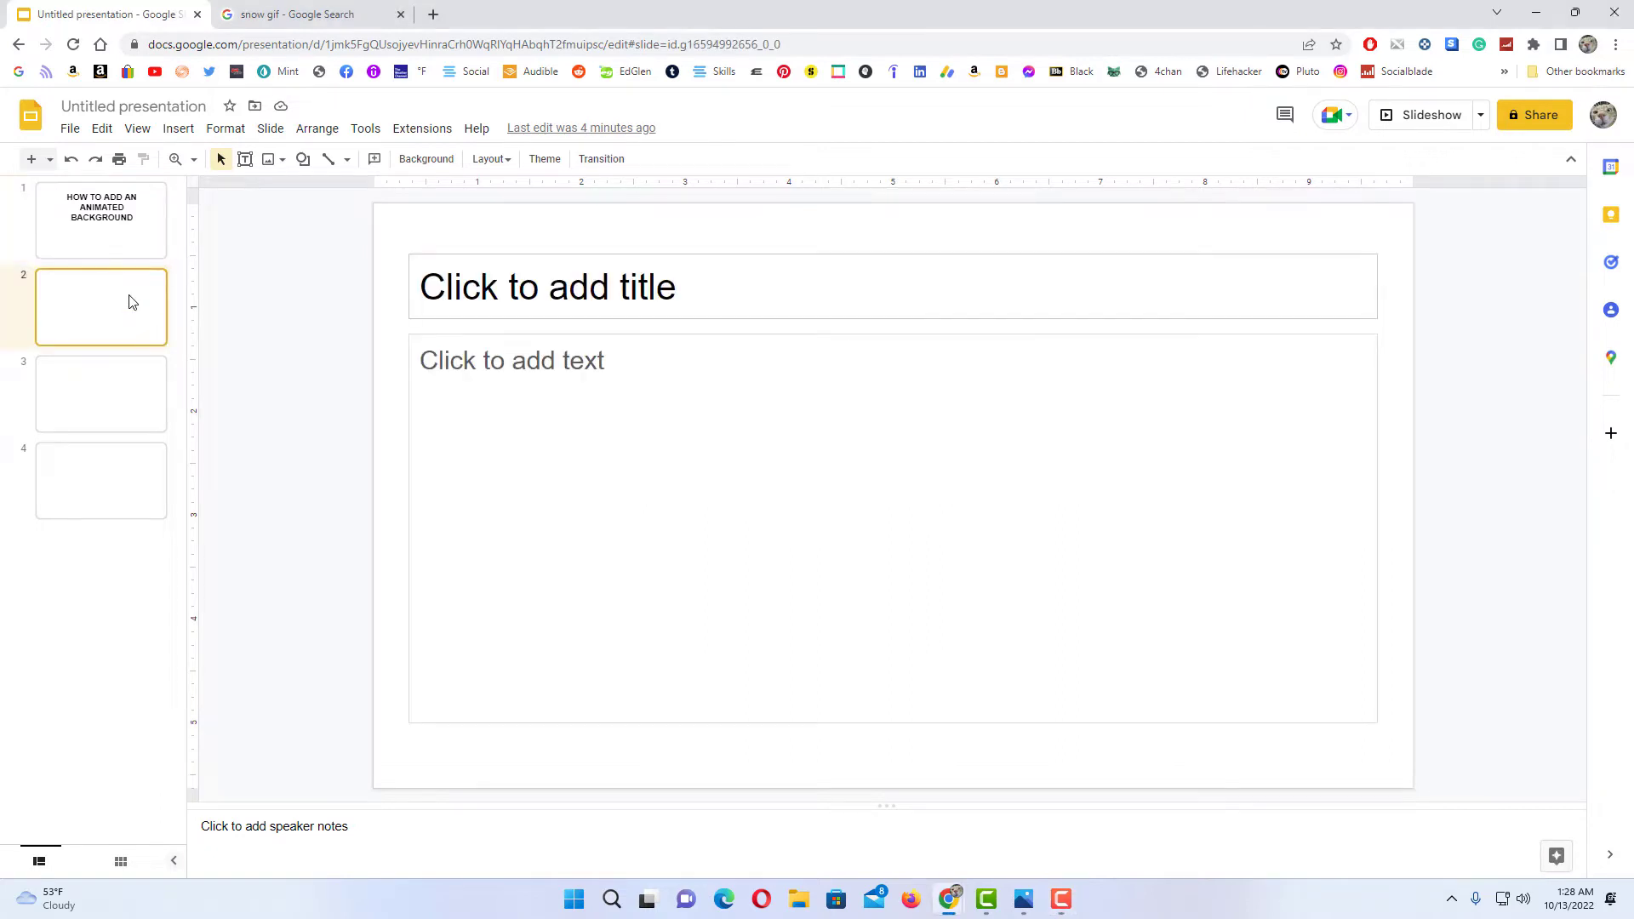
pyautogui.click(101, 220)
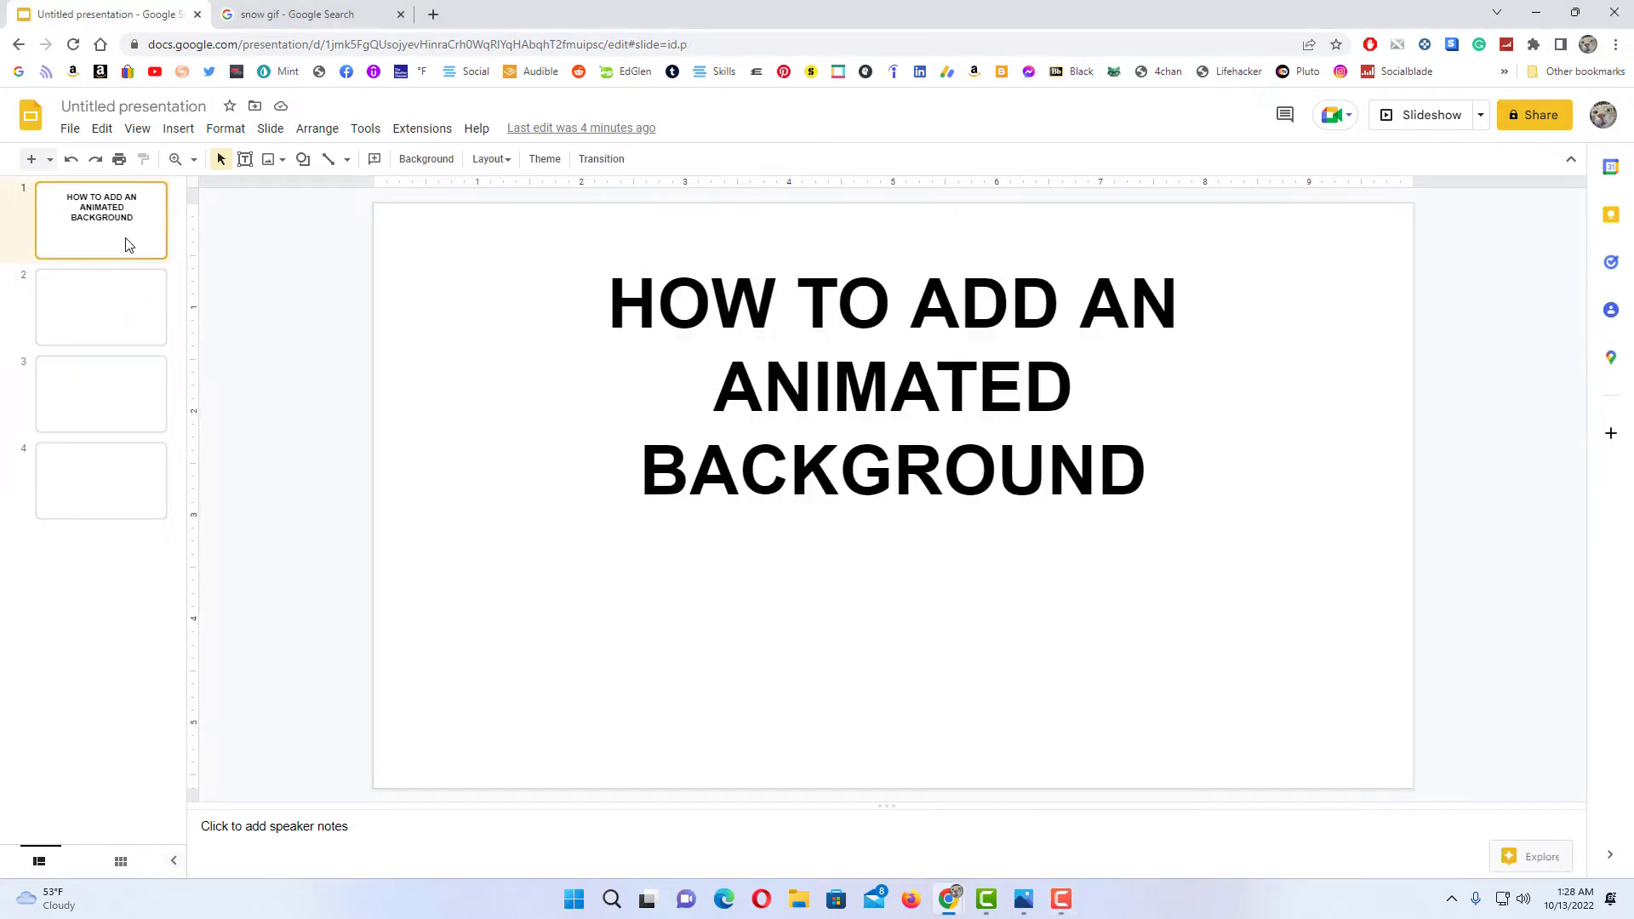
pyautogui.moveTo(269, 337)
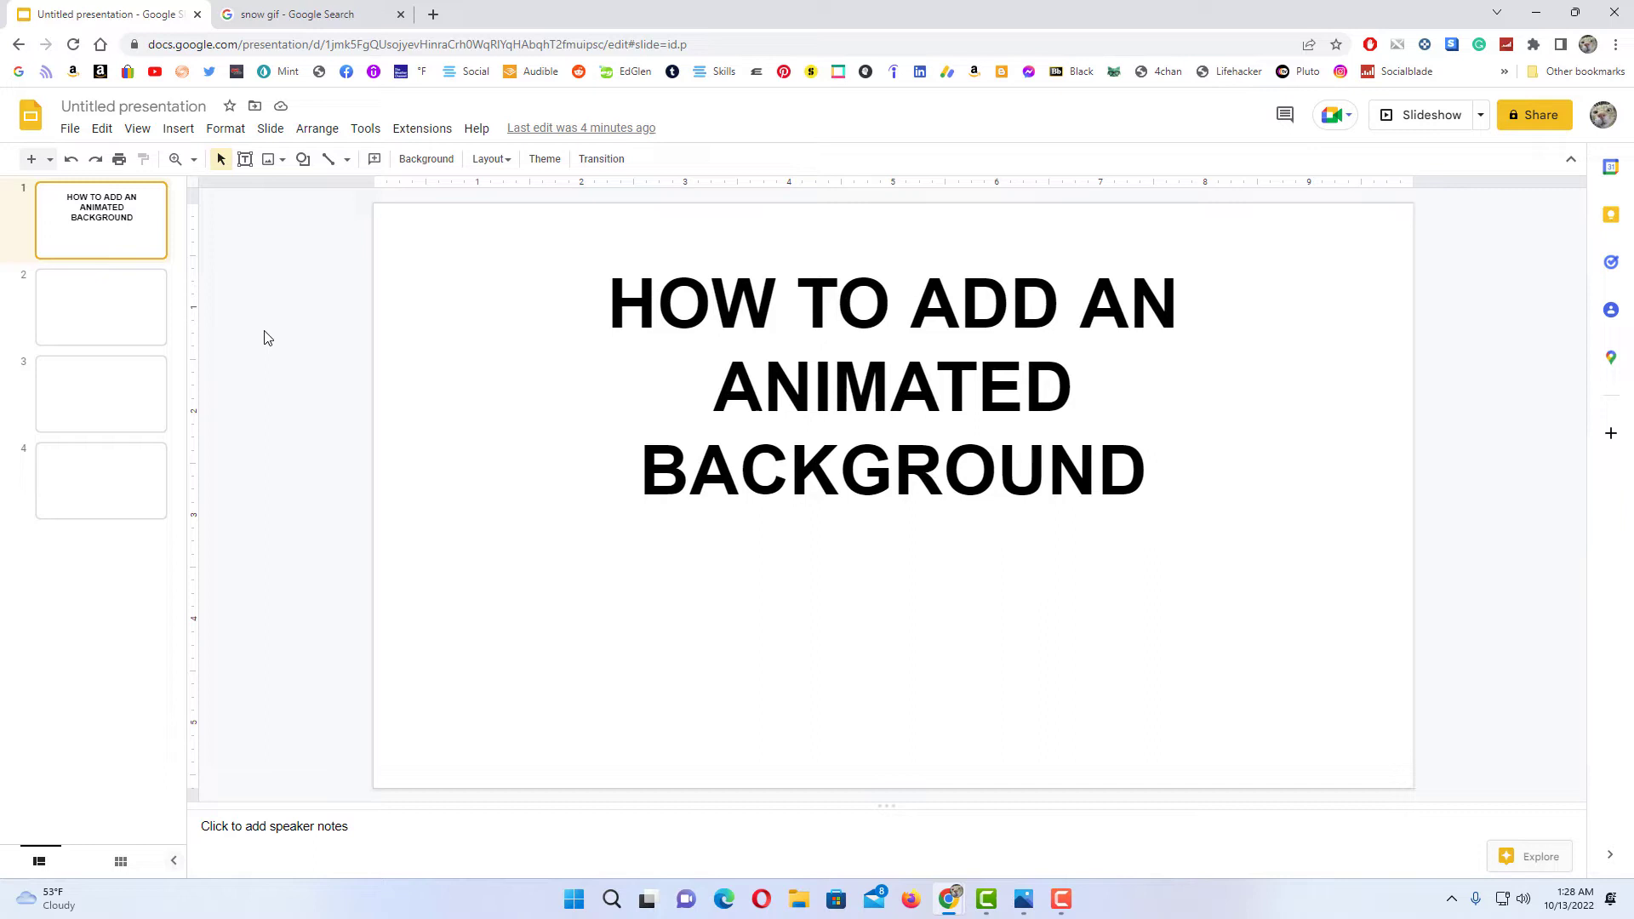
pyautogui.moveTo(281, 337)
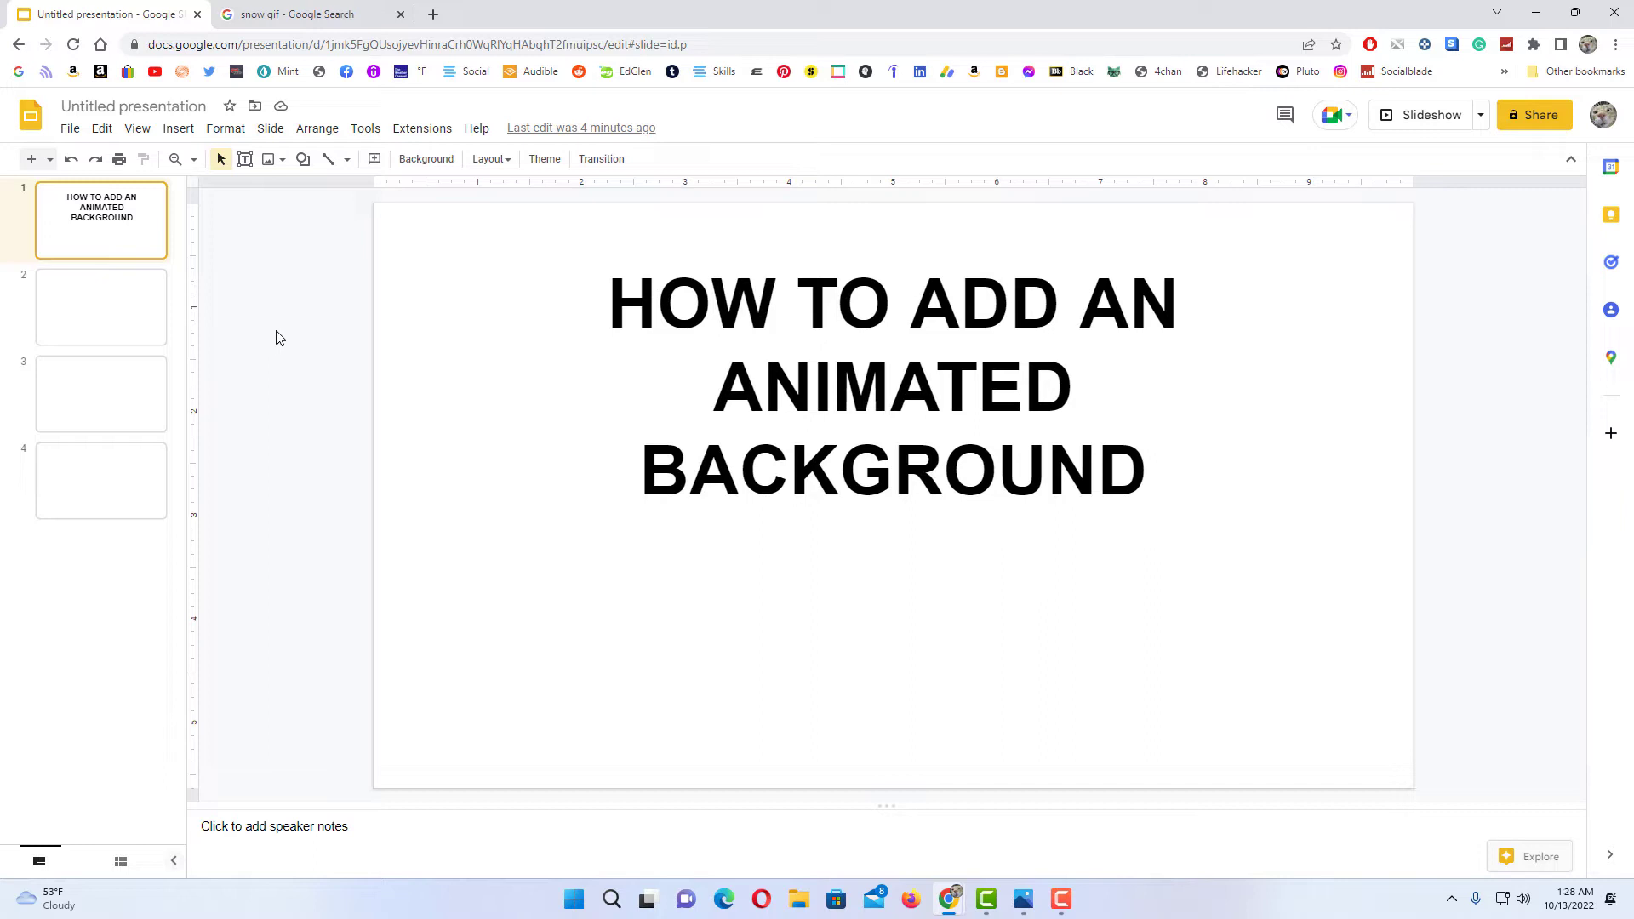
pyautogui.moveTo(340, 428)
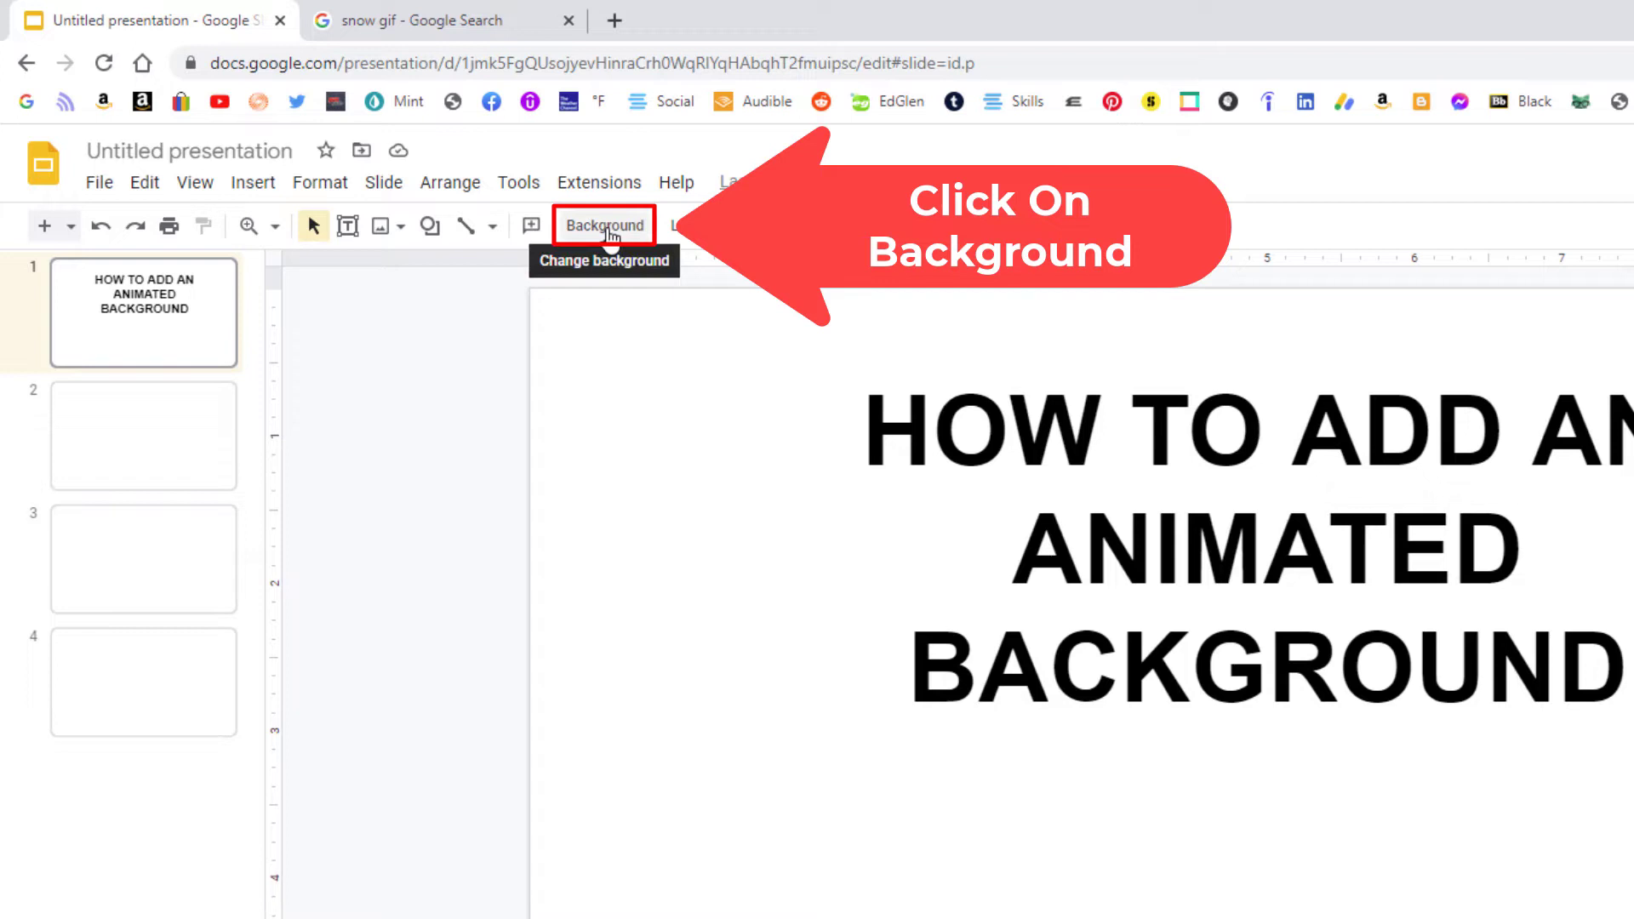
pyautogui.click(603, 225)
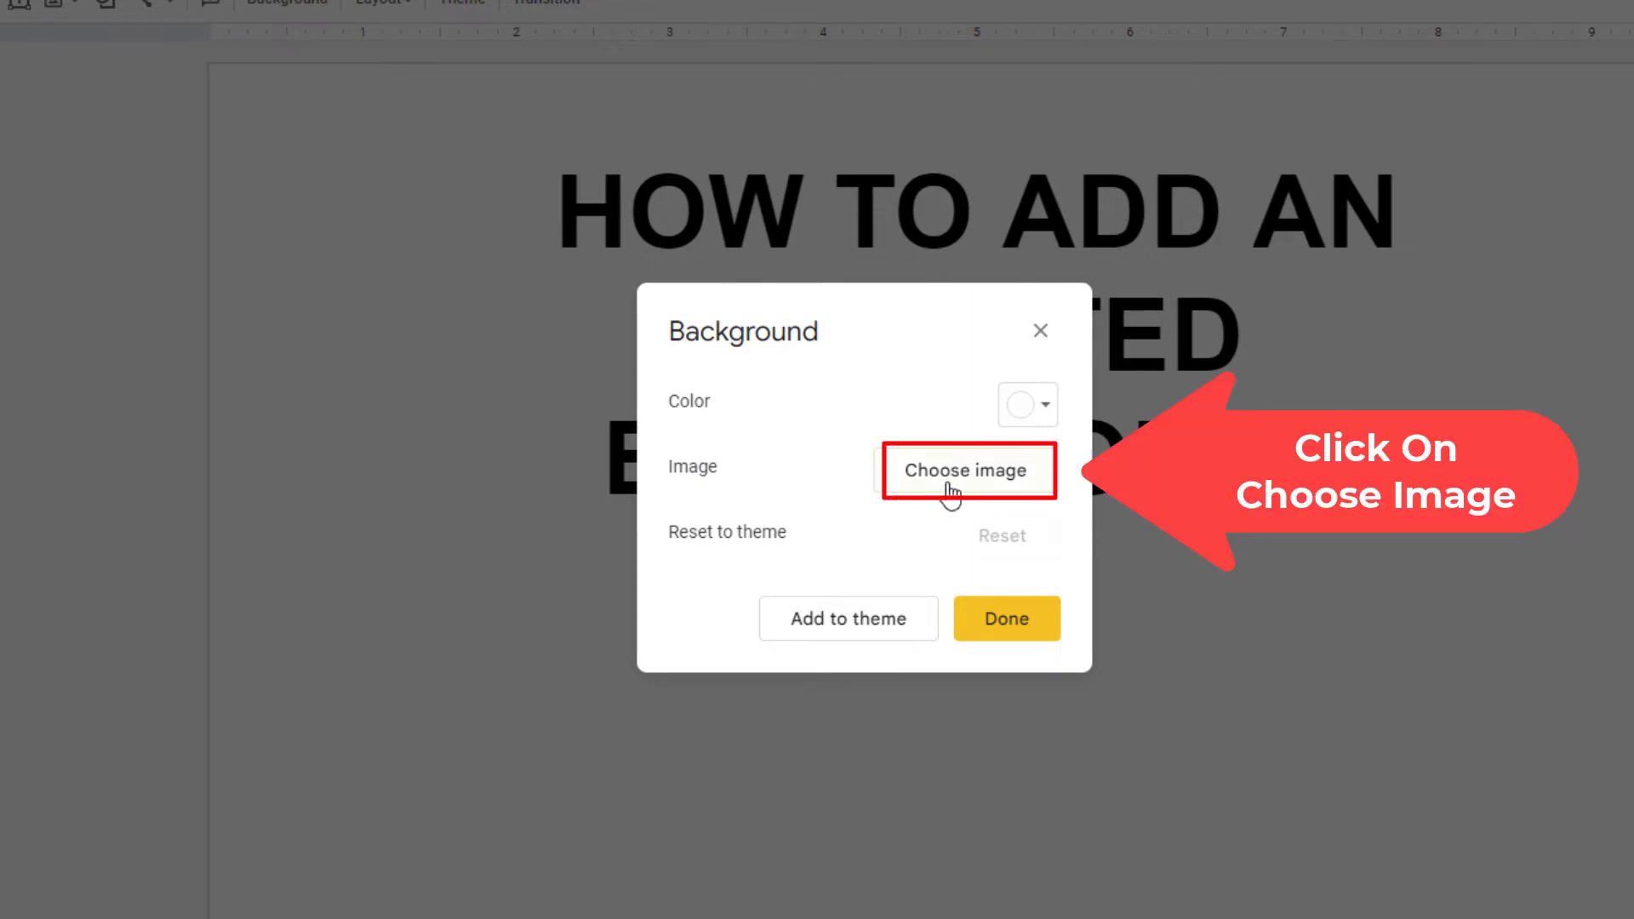
pyautogui.click(967, 470)
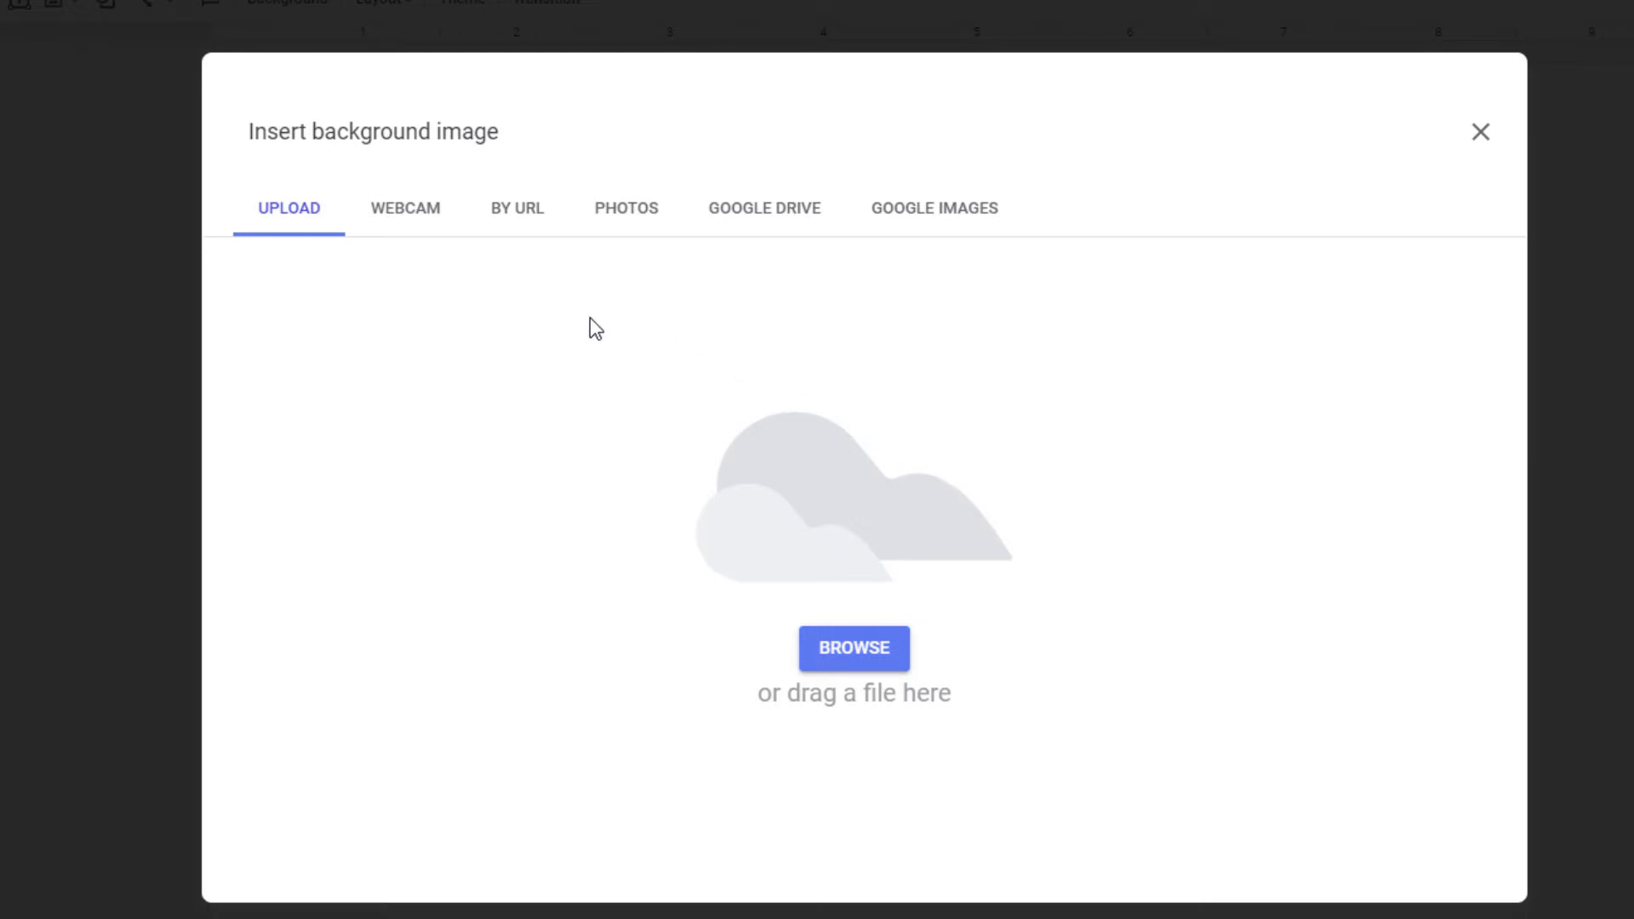
pyautogui.moveTo(579, 320)
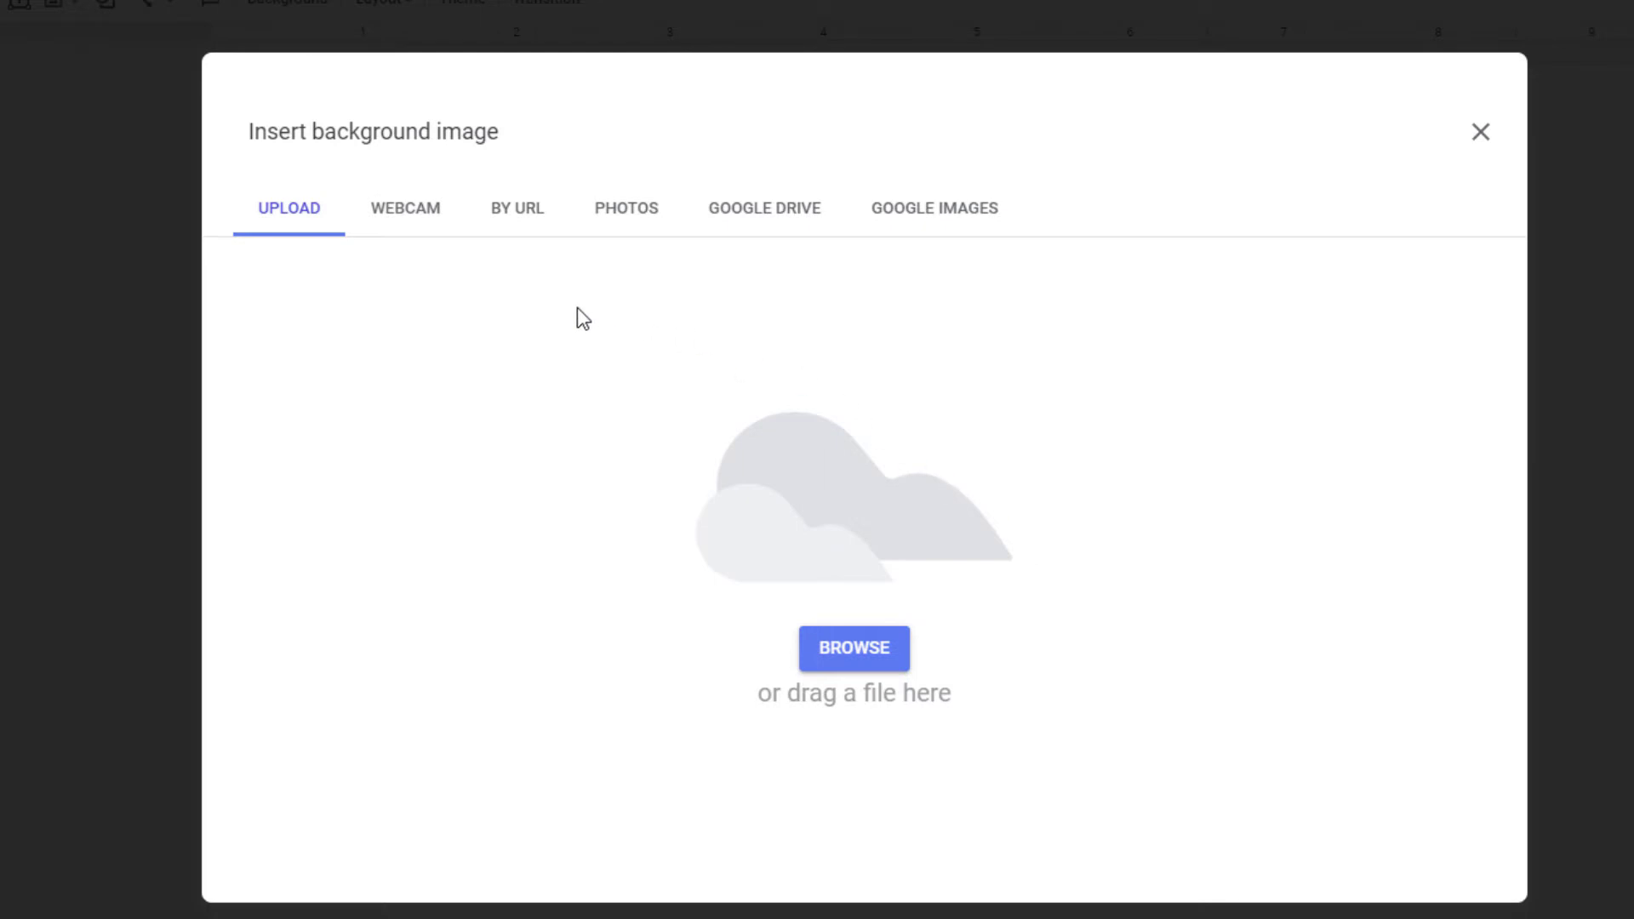
pyautogui.moveTo(760, 274)
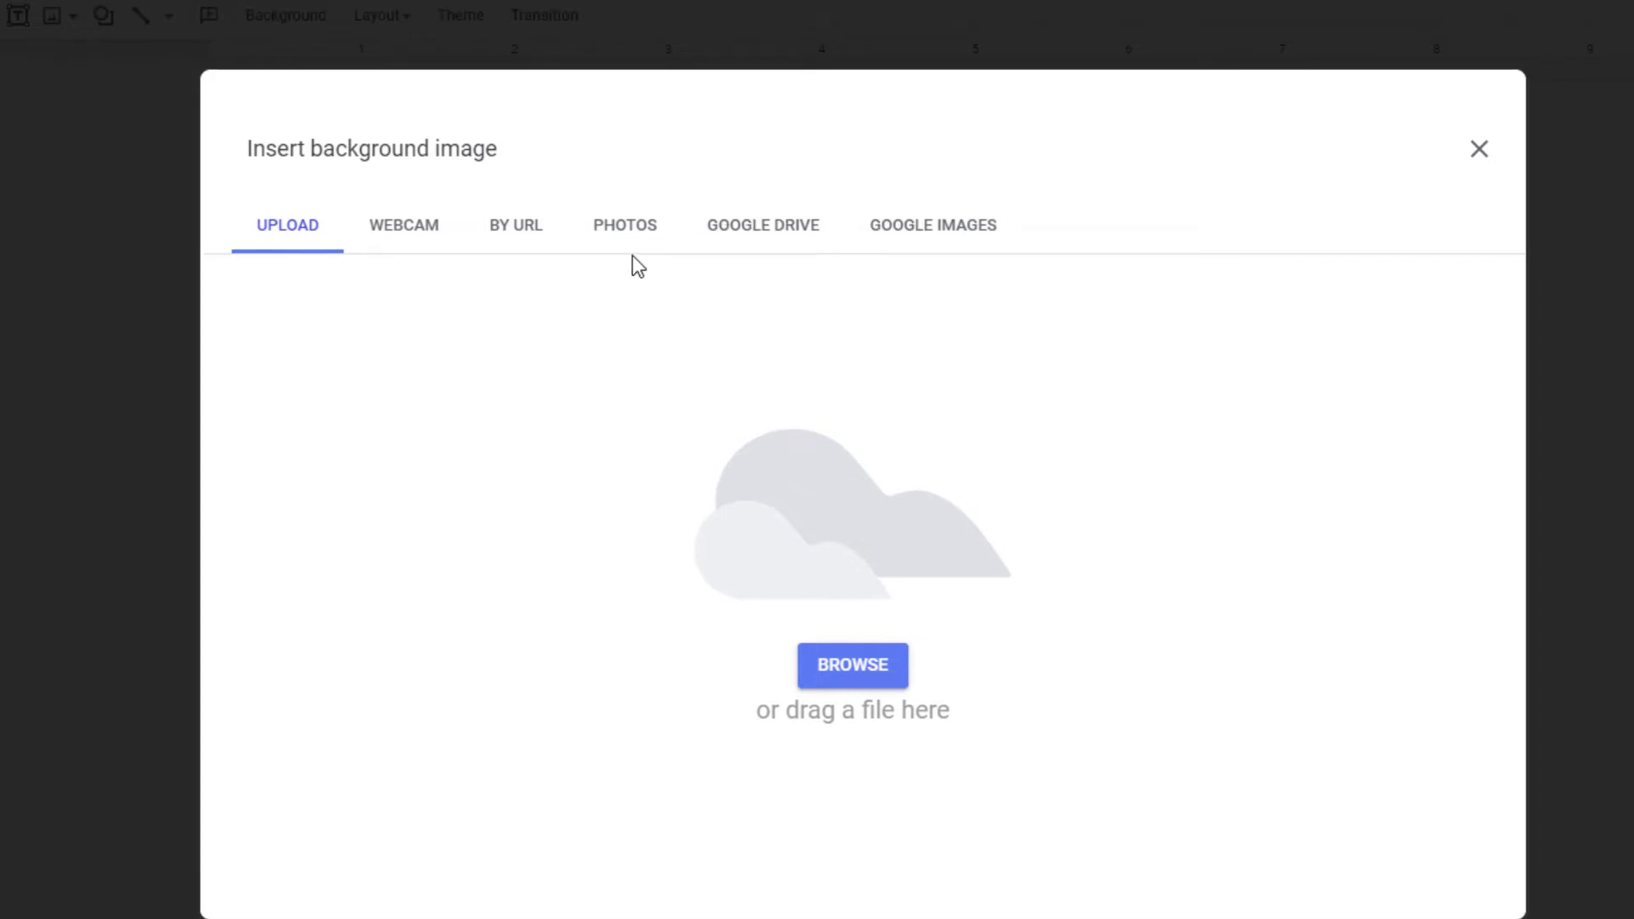
pyautogui.moveTo(657, 691)
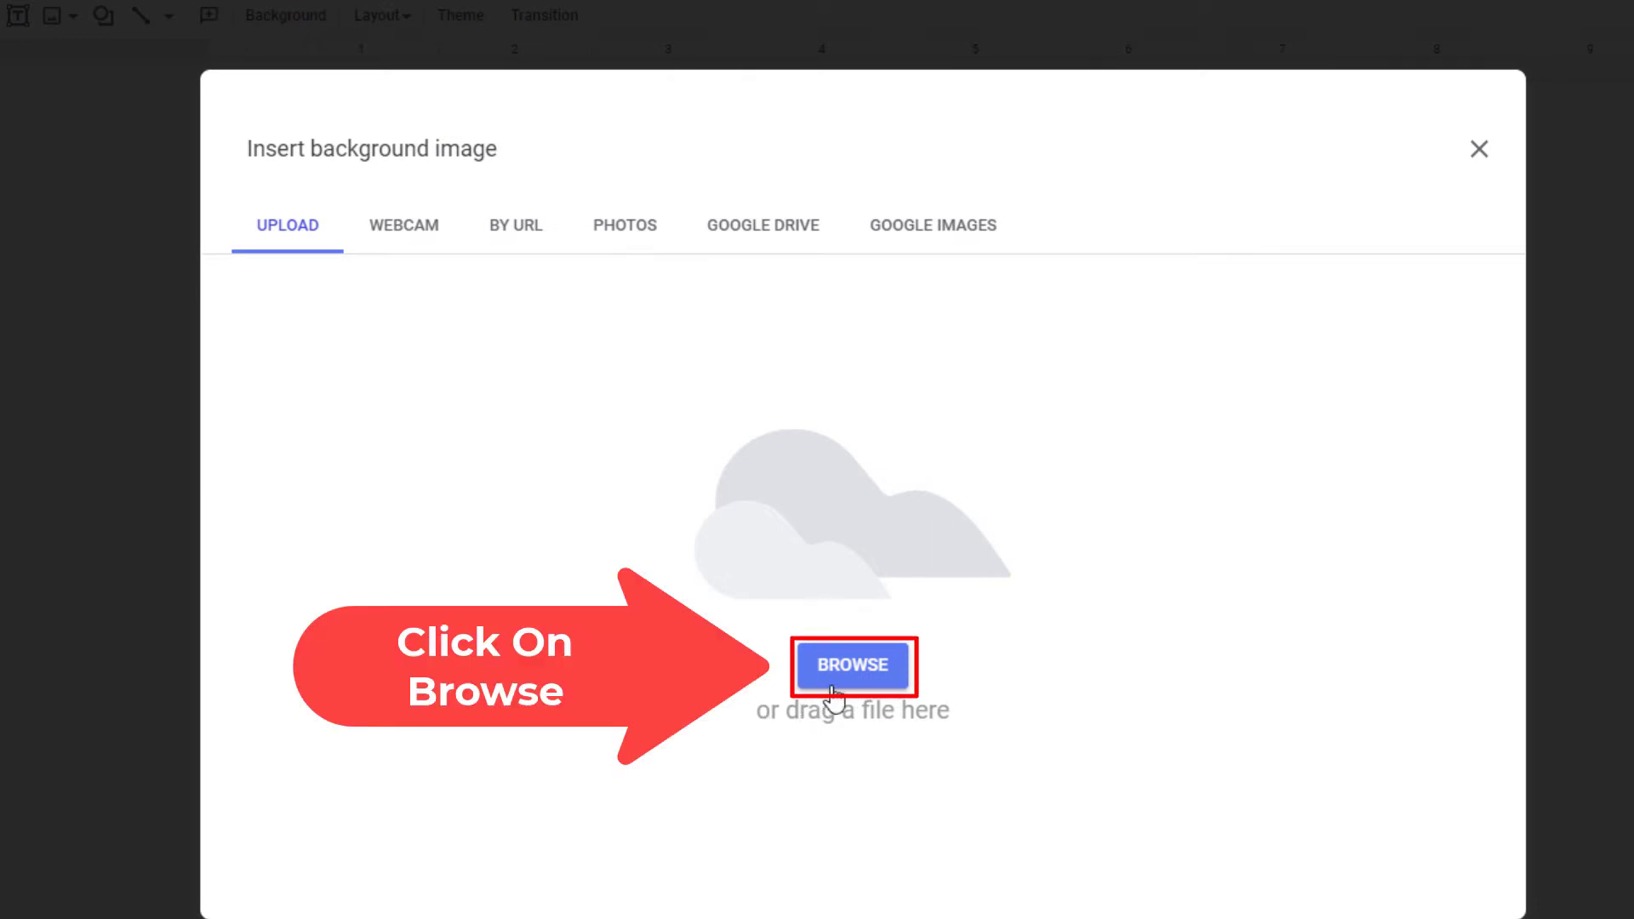
# Step: Browse the computer, reaching the Background Image folder with snow.gif
pyautogui.click(852, 664)
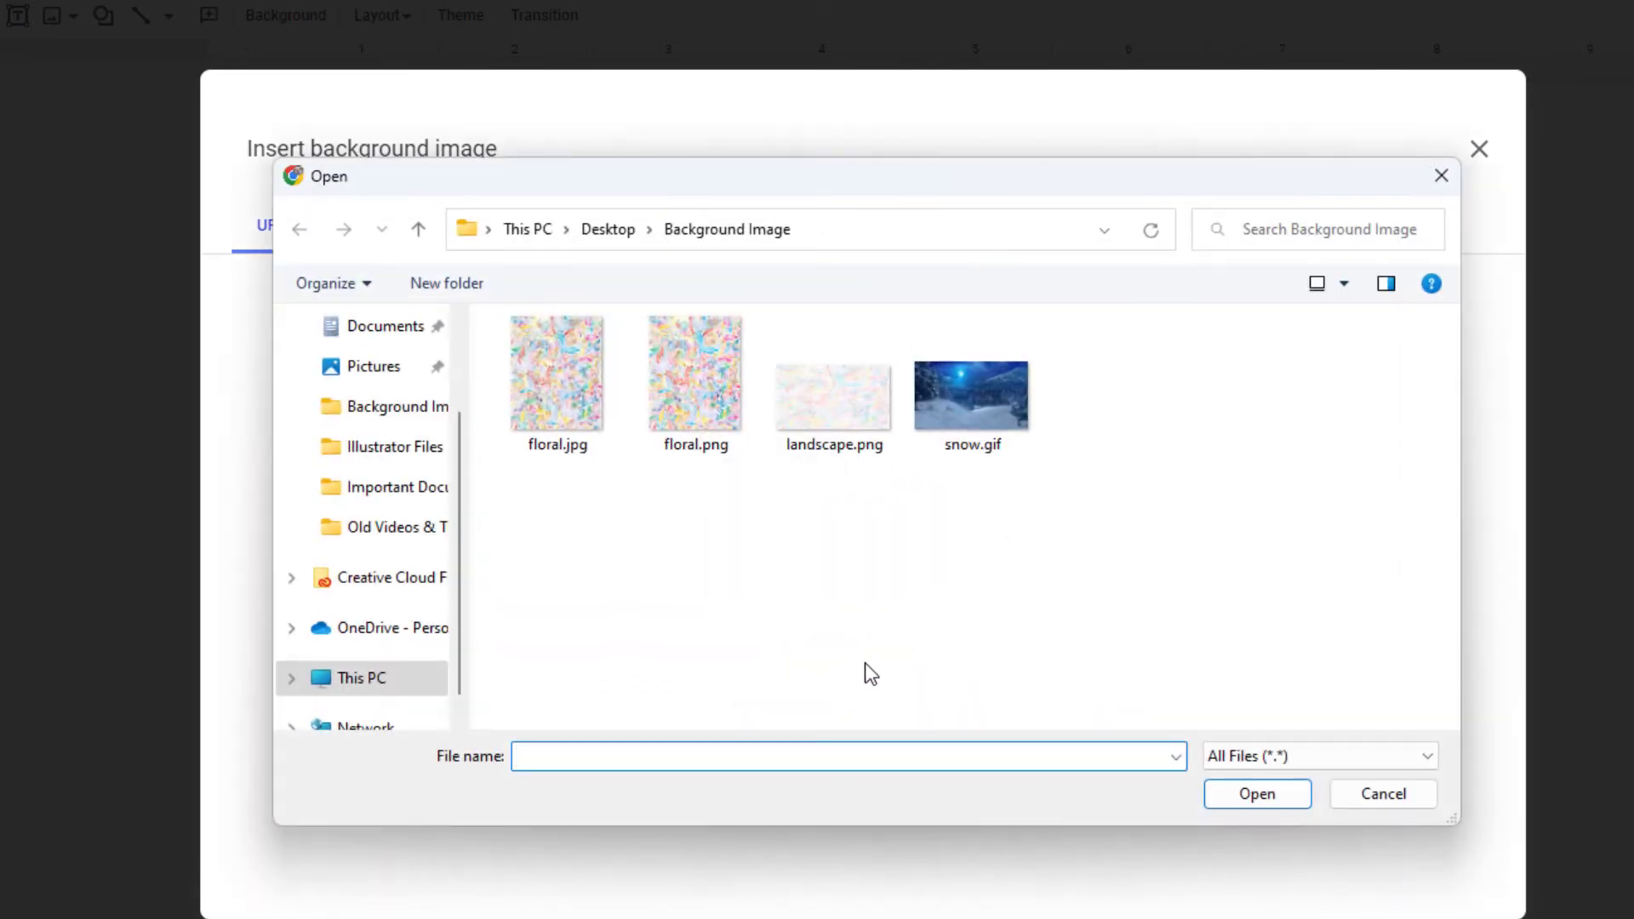
pyautogui.moveTo(968, 517)
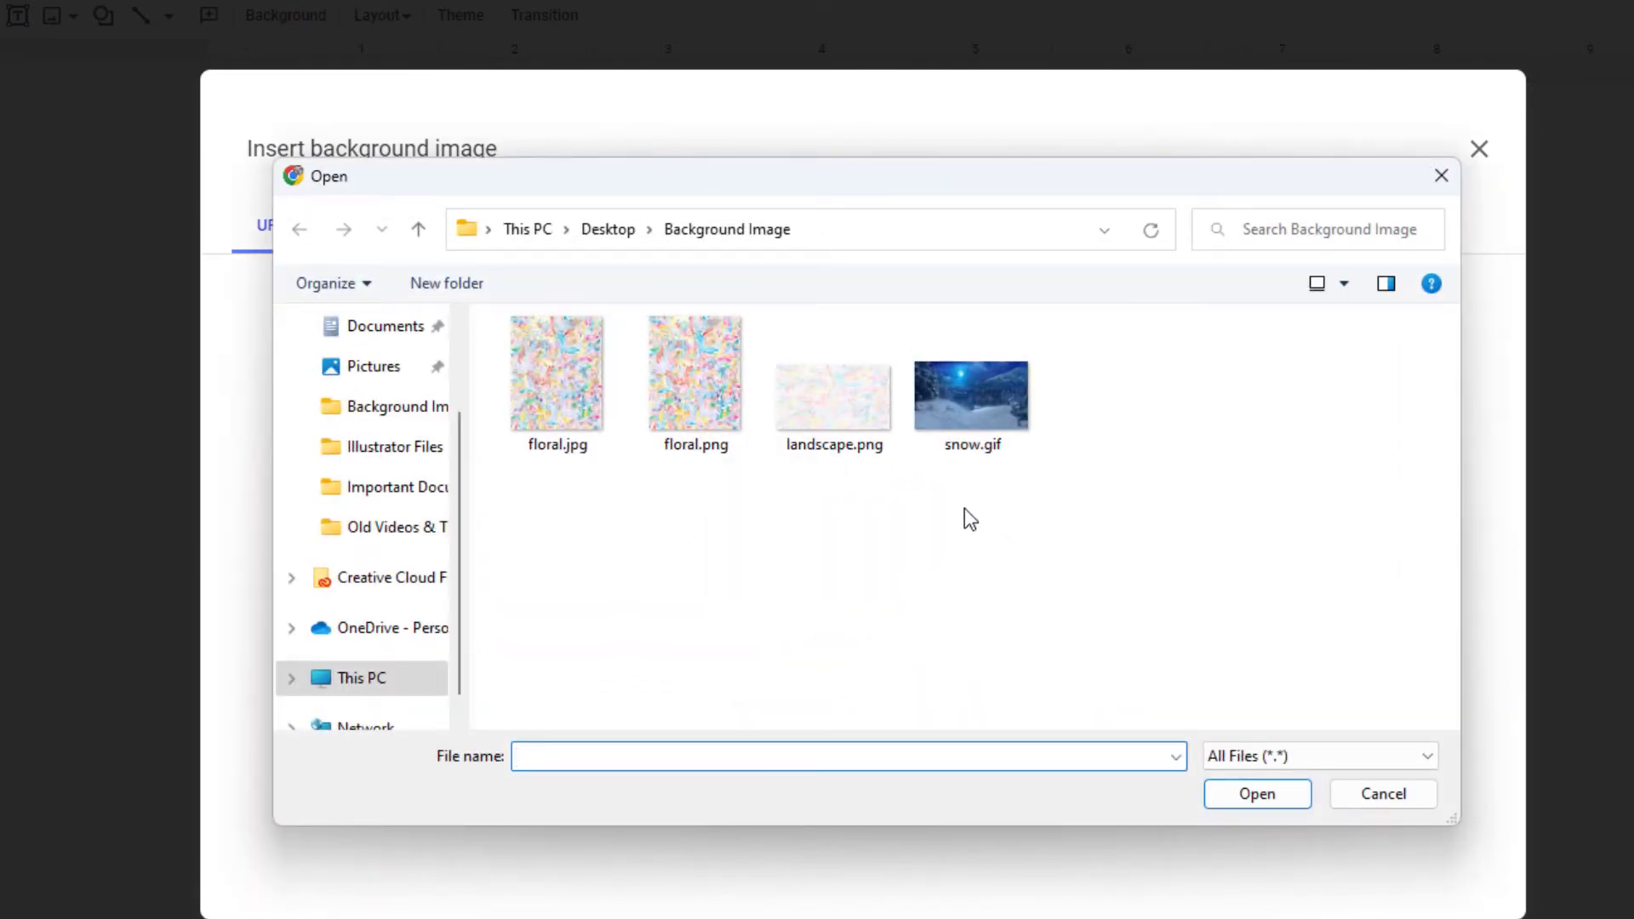
# Step: Select snow.gif and upload it as the title slide's background
pyautogui.click(970, 395)
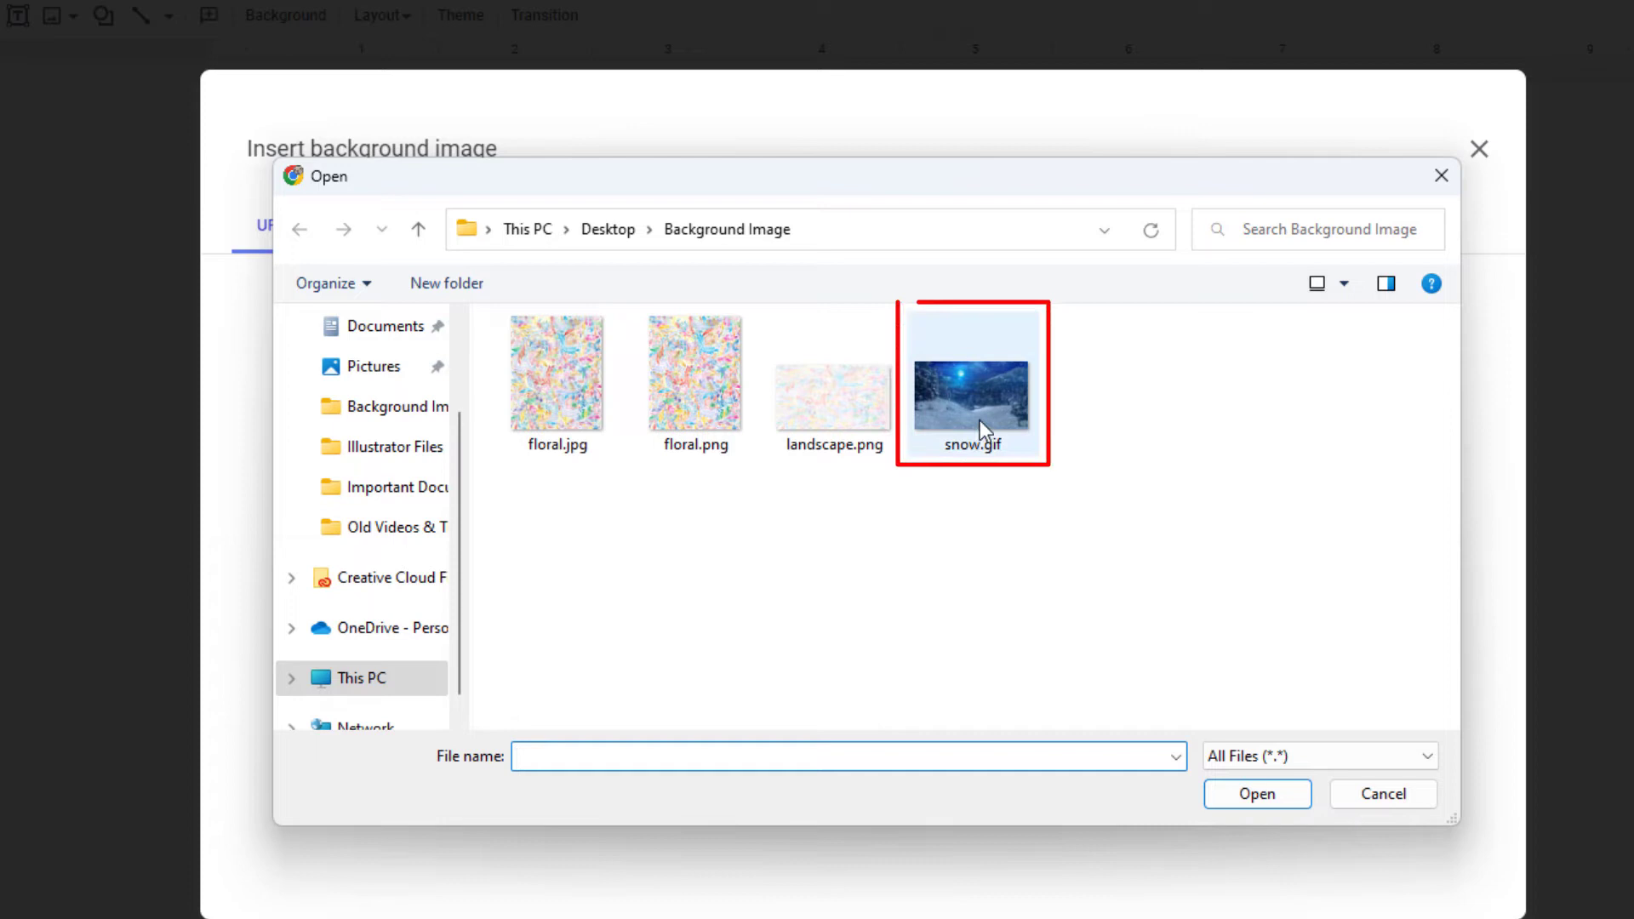
pyautogui.click(972, 394)
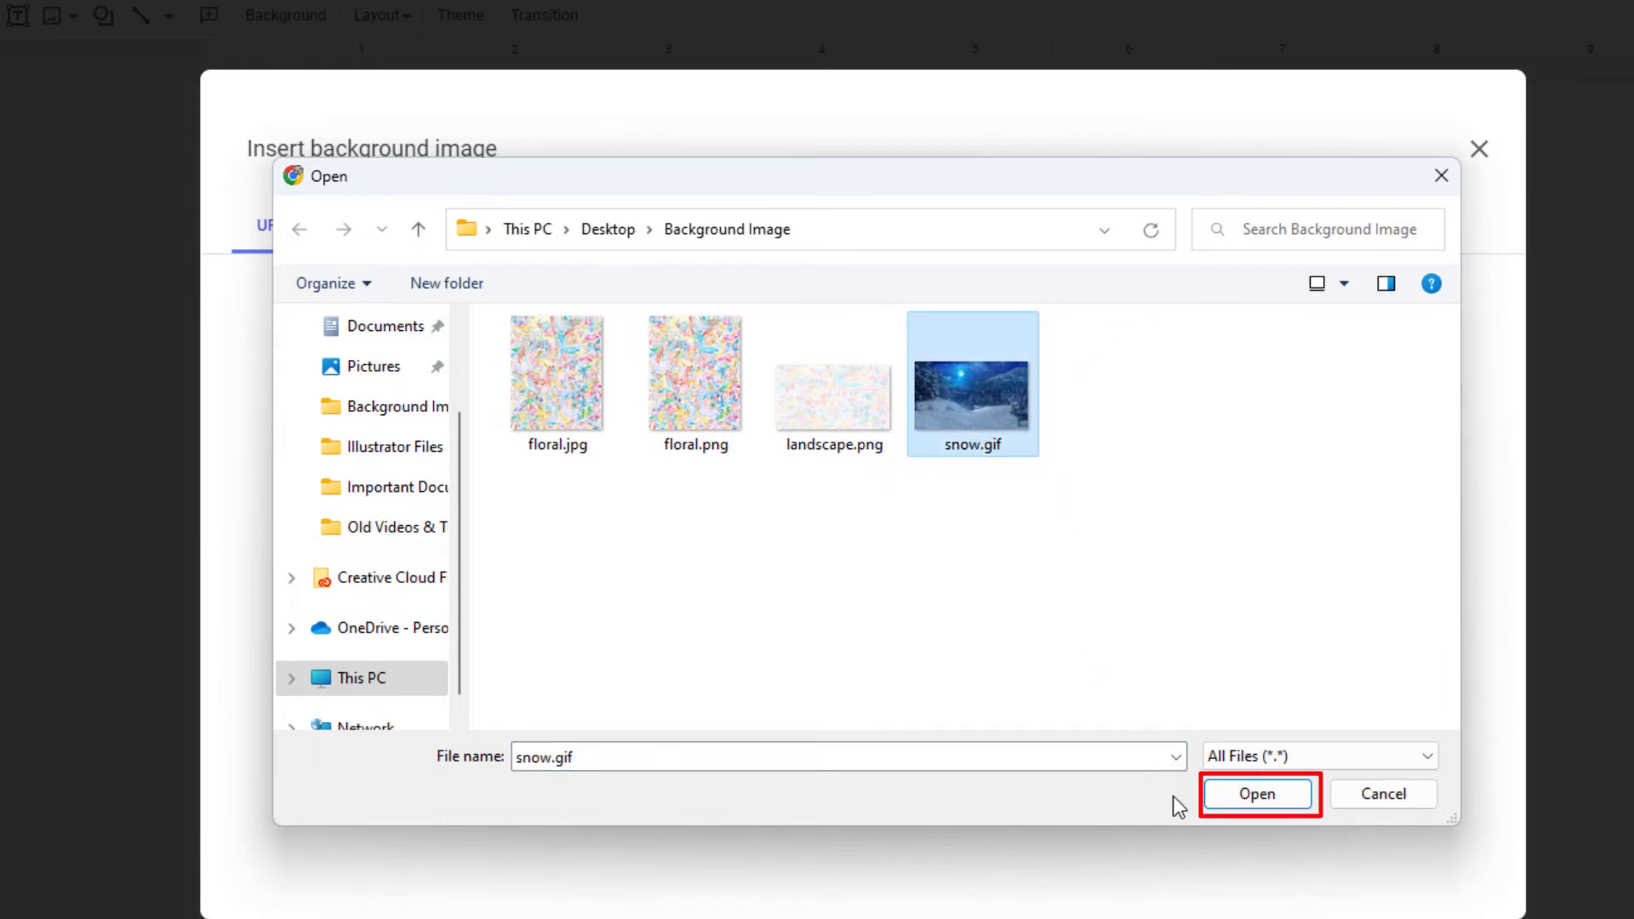
pyautogui.click(1257, 793)
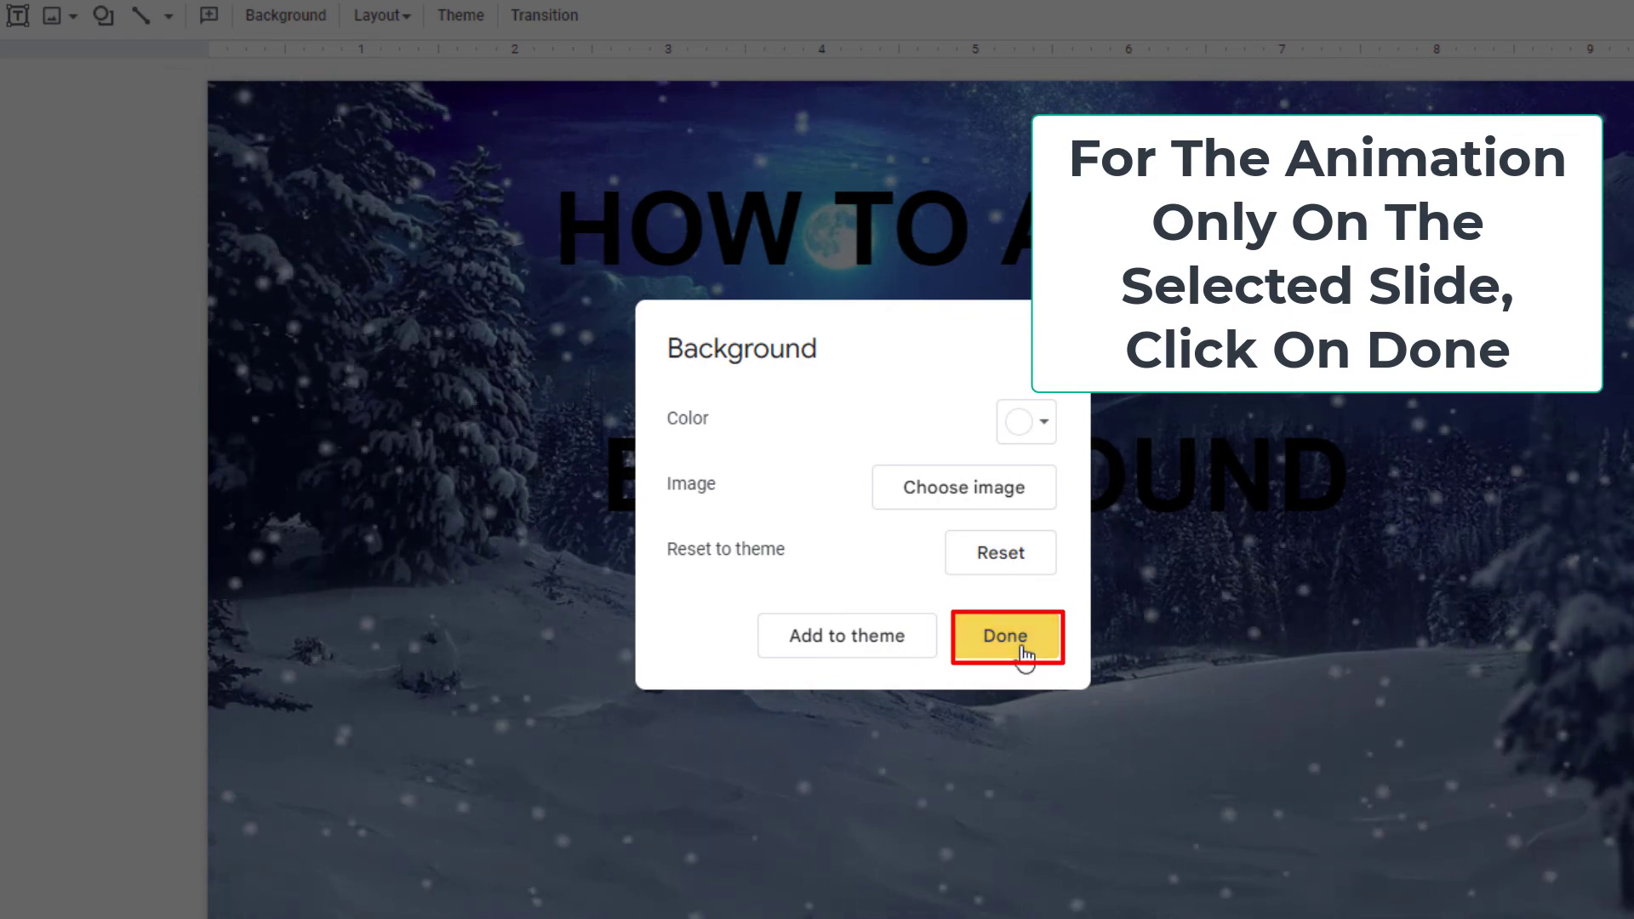
# Step: Finish with Done, keeping the snowy animated background on this slide only
pyautogui.click(1001, 636)
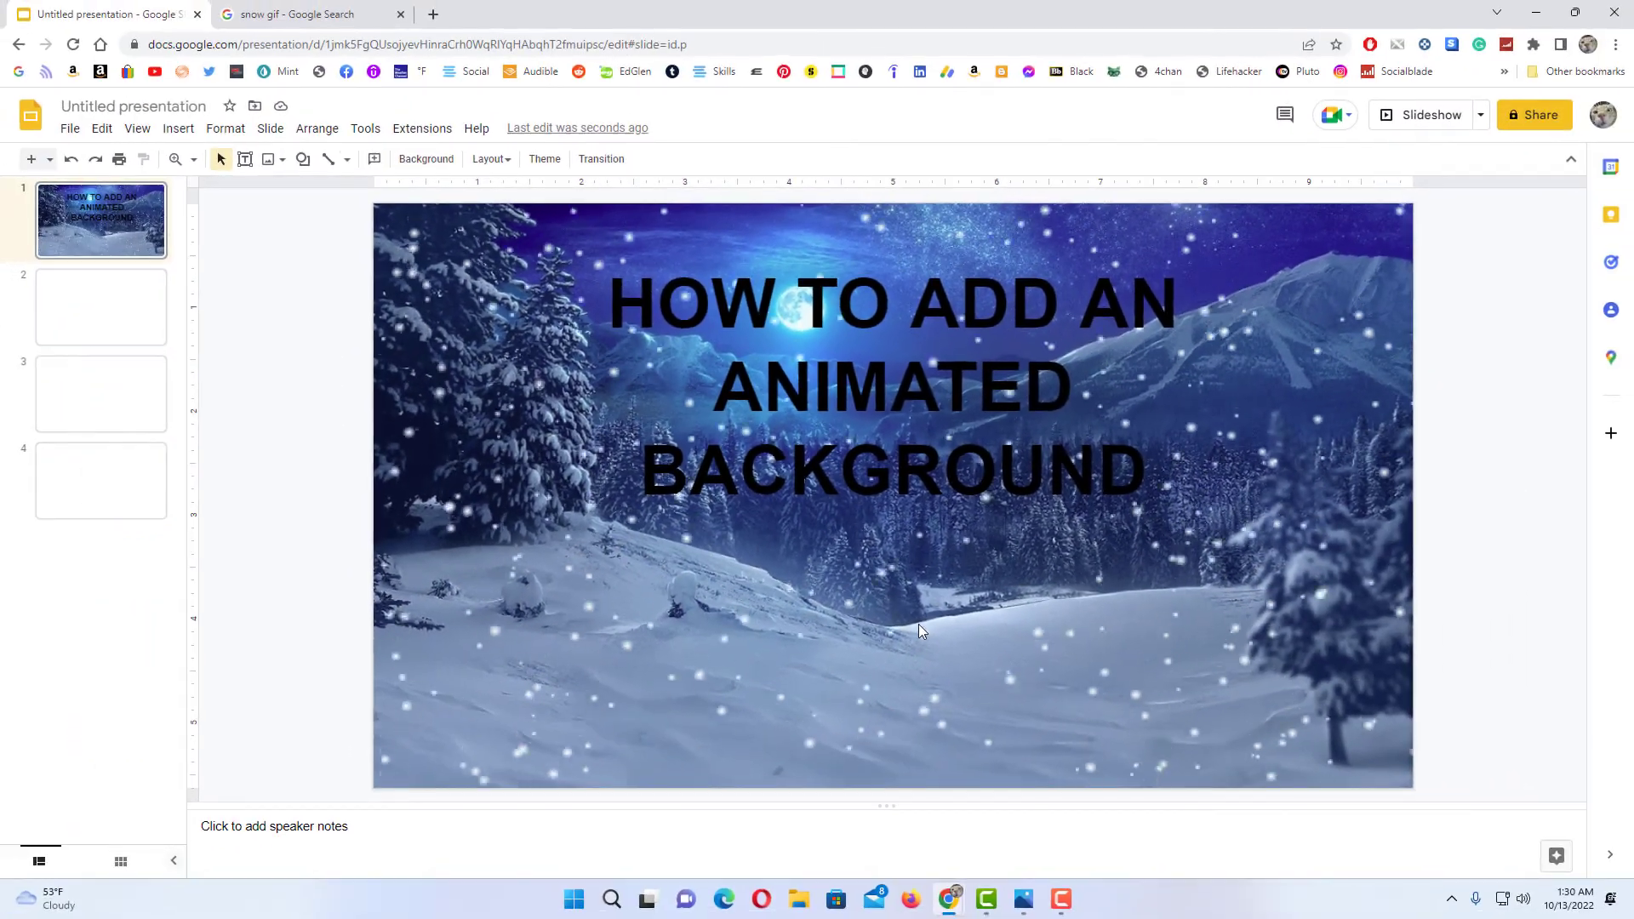